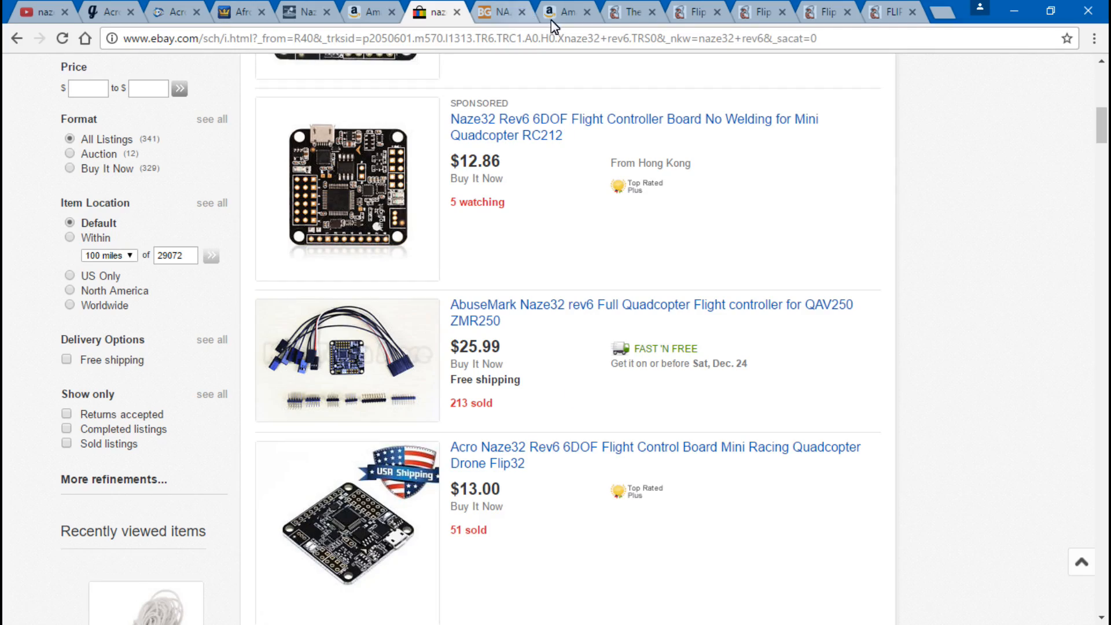
- Switch from the eBay Naze32 results to the Amazon 'minimosd micro' search results
left_click(567, 12)
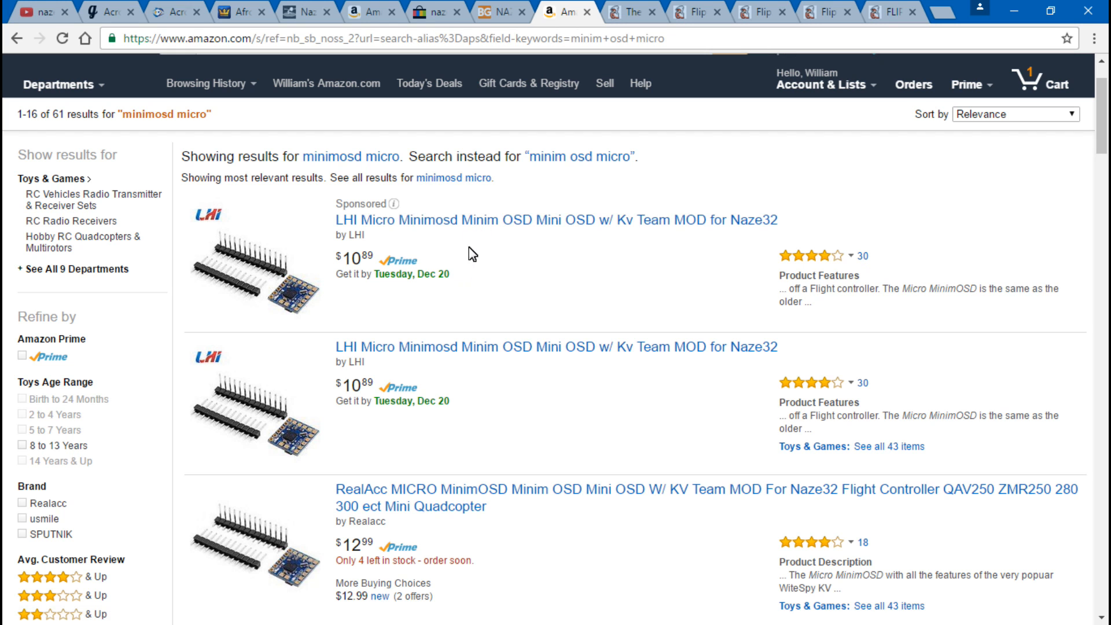